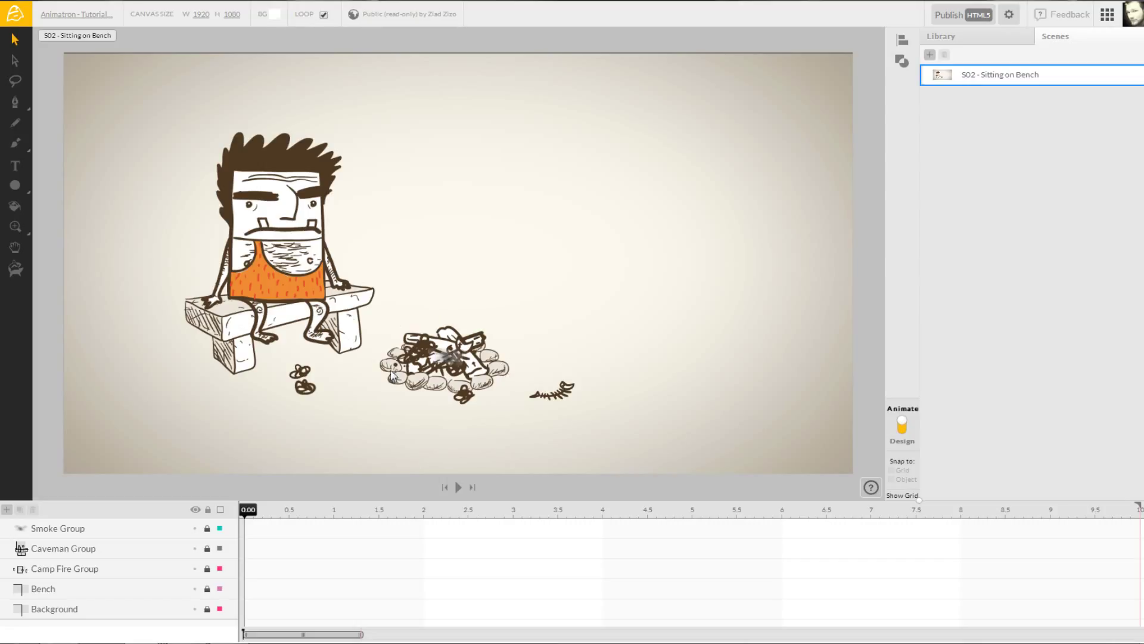
pyautogui.moveTo(490, 324)
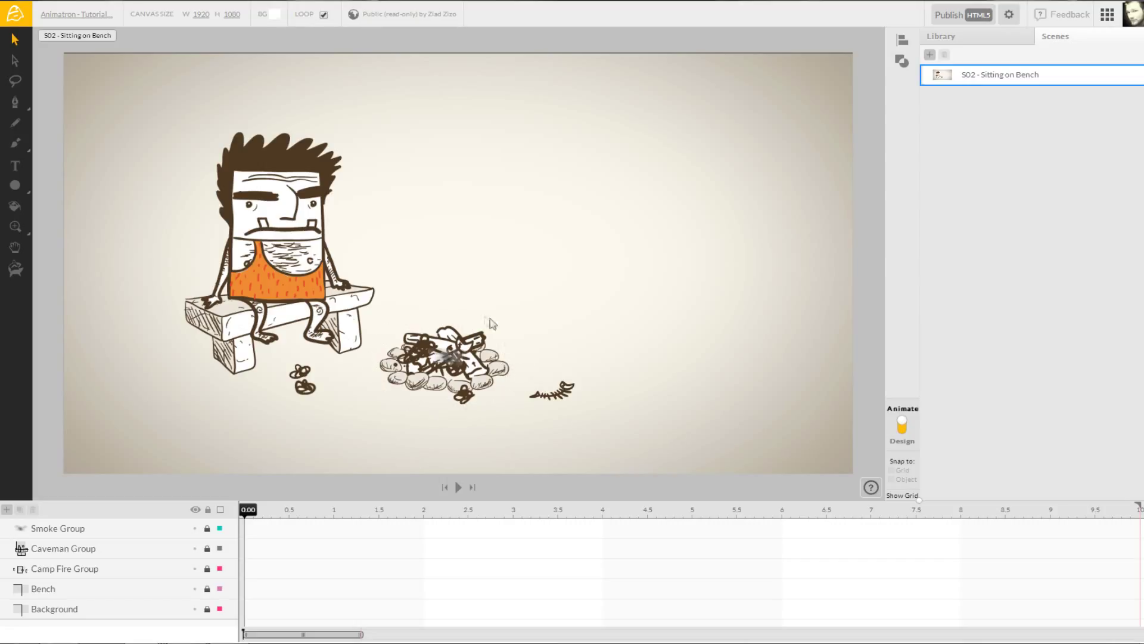
# Step: Preview the finished scene by playing, stopping and replaying the animation
pyautogui.click(458, 488)
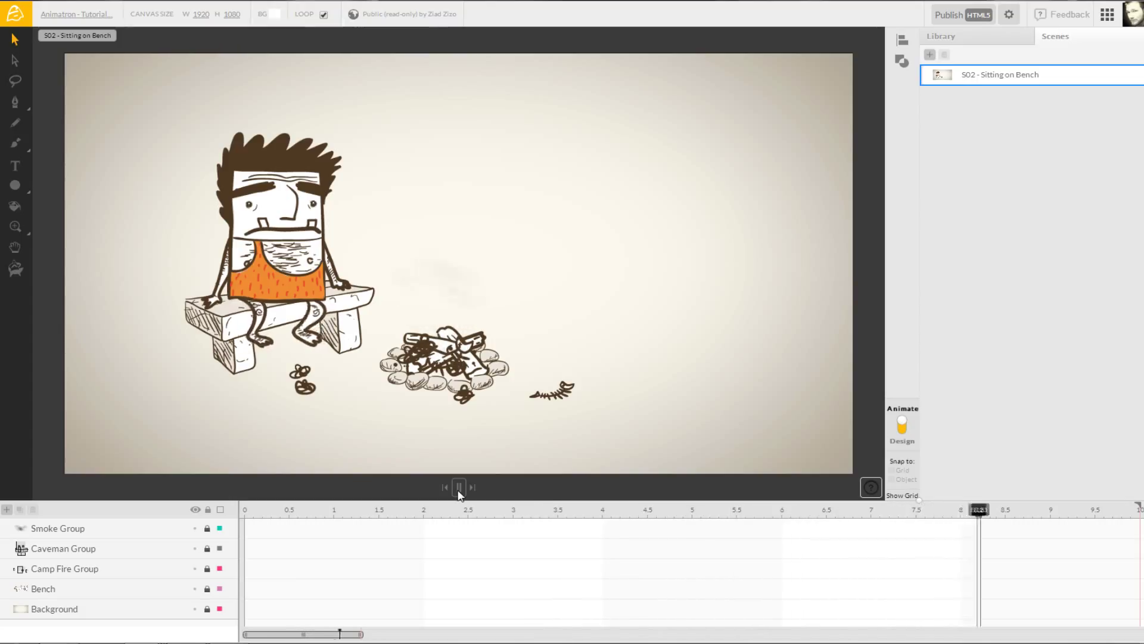
pyautogui.click(472, 487)
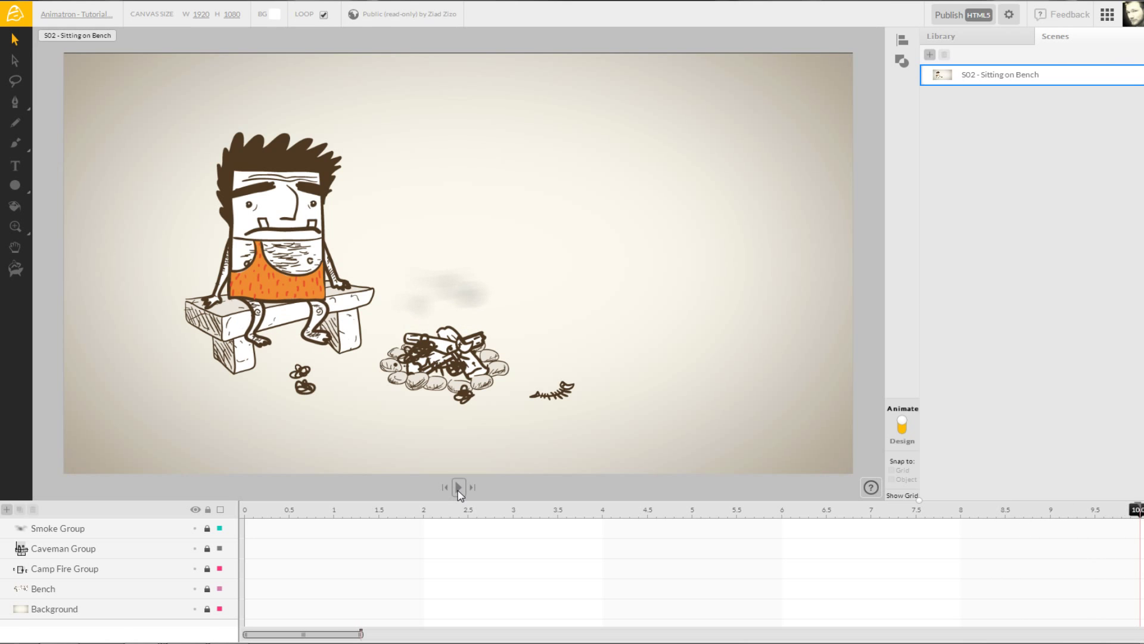
pyautogui.click(459, 487)
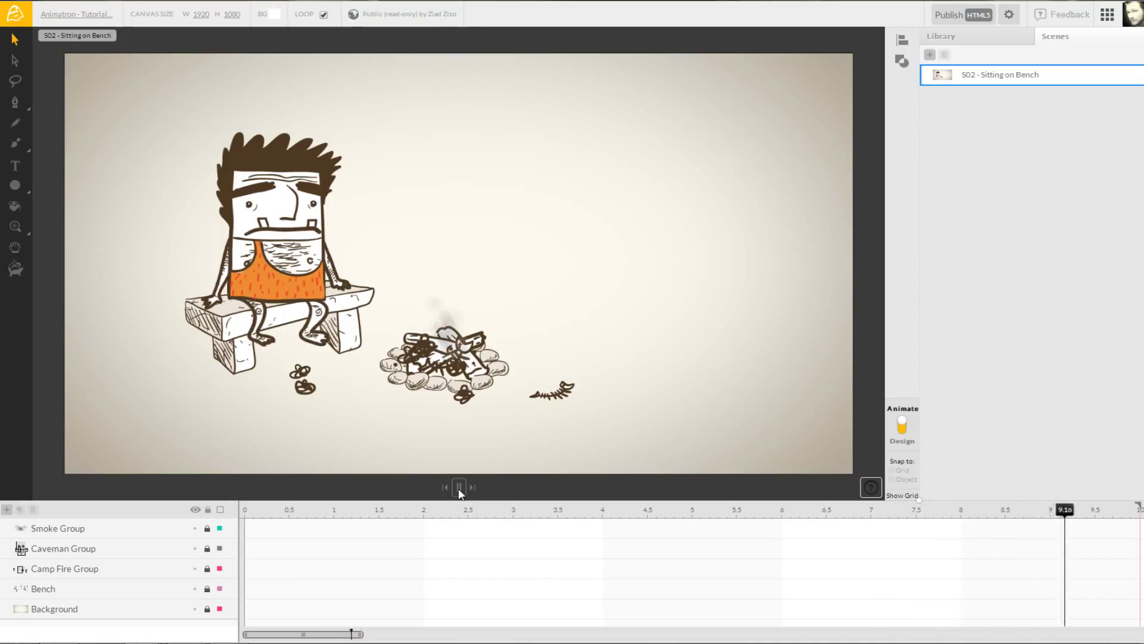
# Step: Choose the basic freehand brush from the brush styles and activate the smoke layer
pyautogui.click(459, 486)
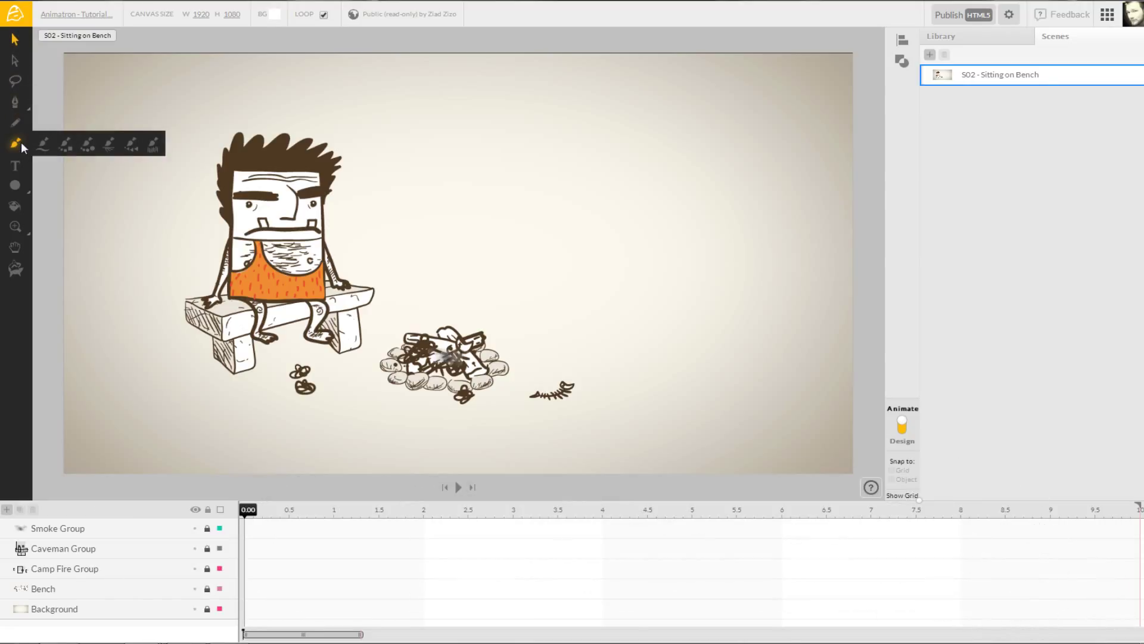
pyautogui.moveTo(15, 143)
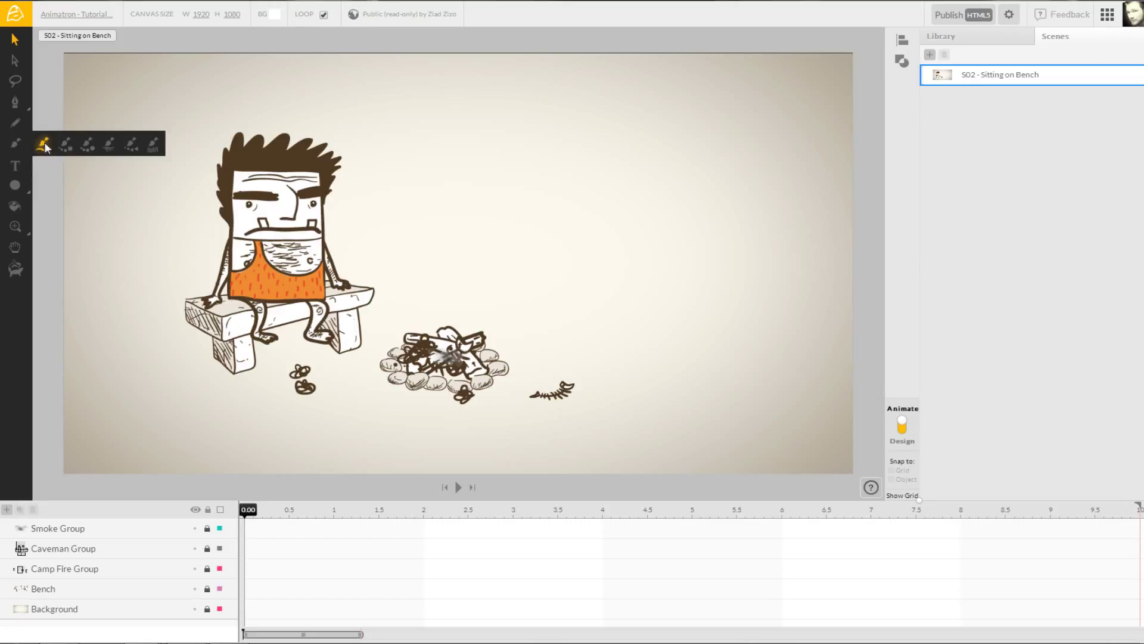
pyautogui.moveTo(110, 144)
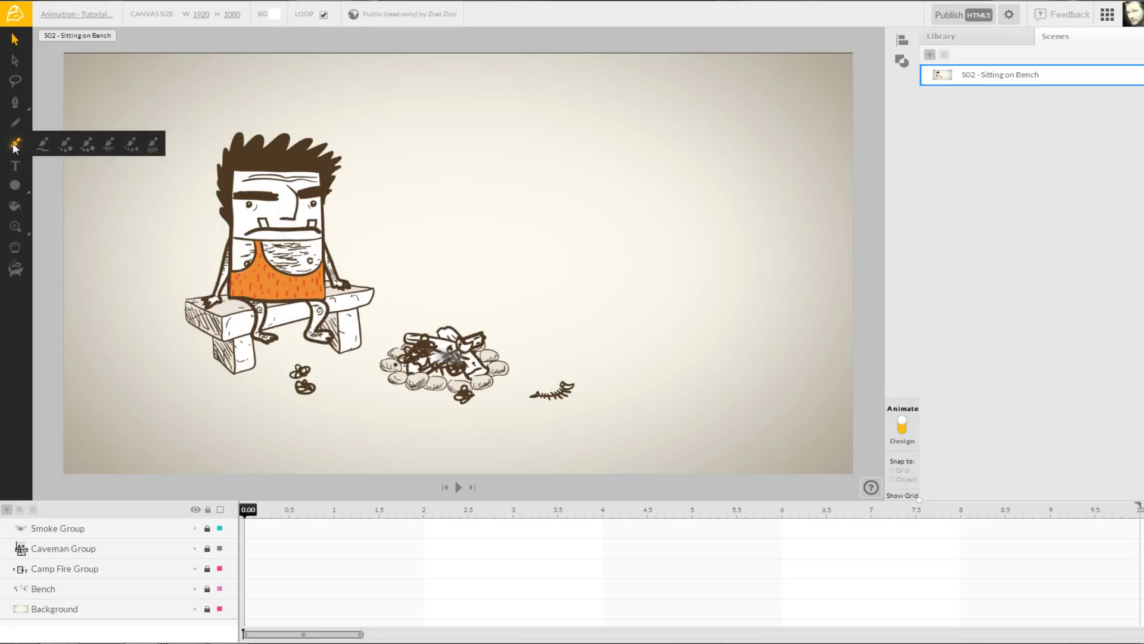
pyautogui.click(15, 143)
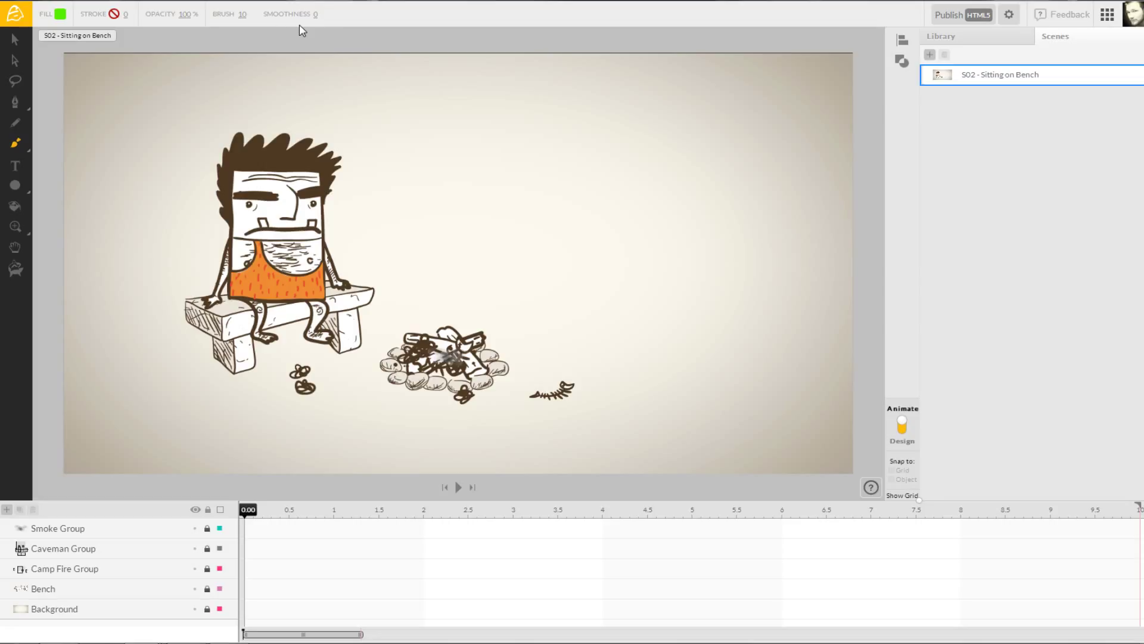
pyautogui.moveTo(57, 26)
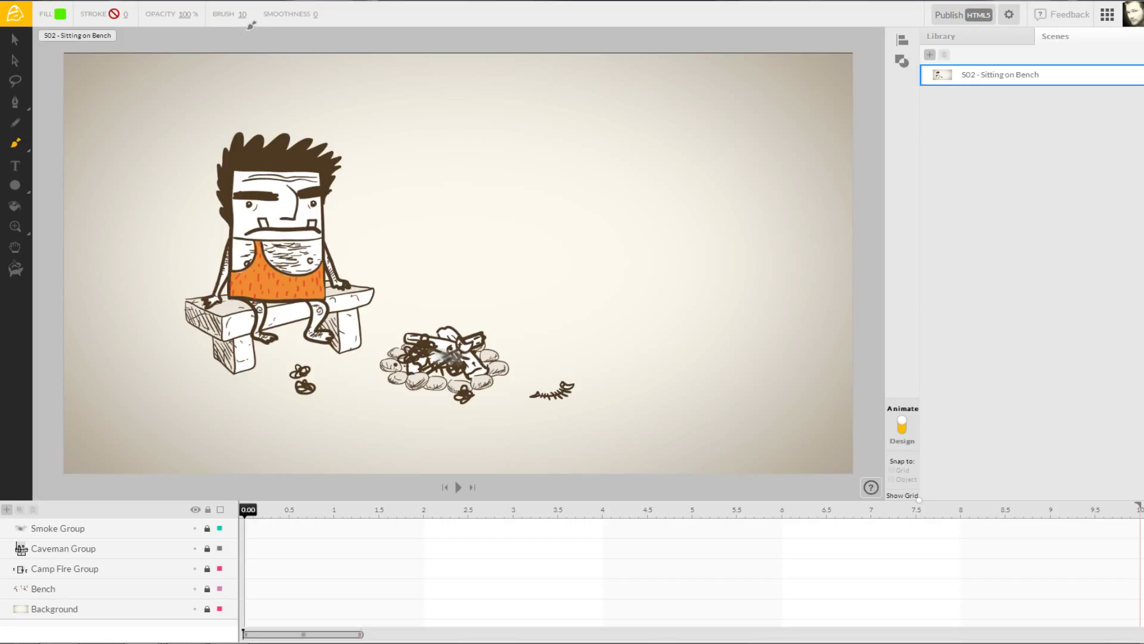
pyautogui.click(57, 528)
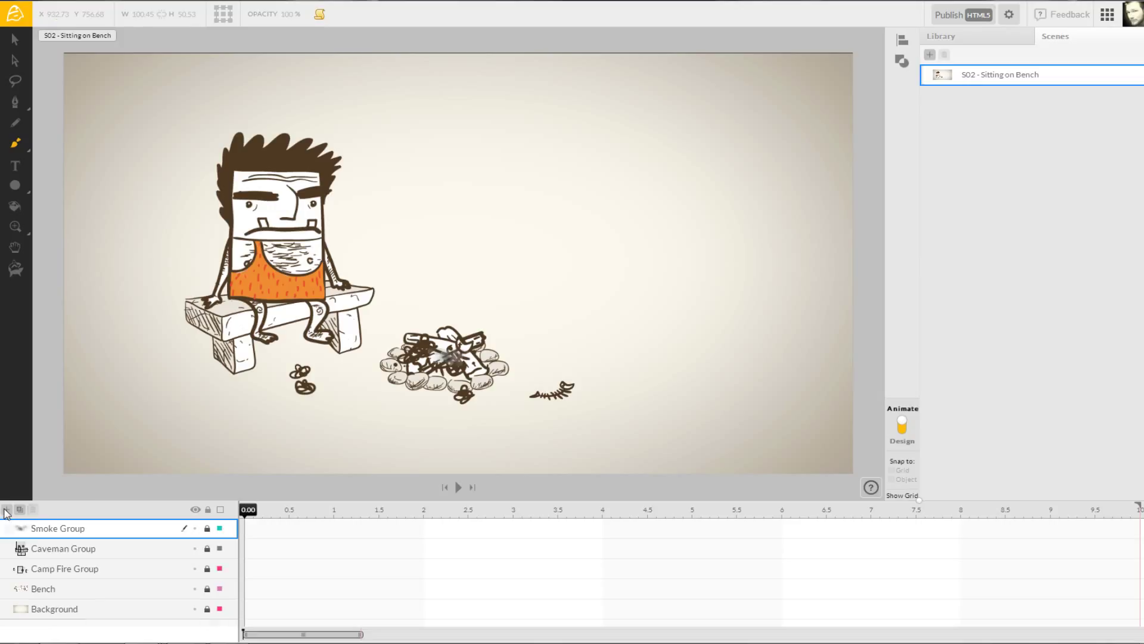
# Step: Add an empty layer and paint a green zigzag stroke above the scene
pyautogui.click(7, 509)
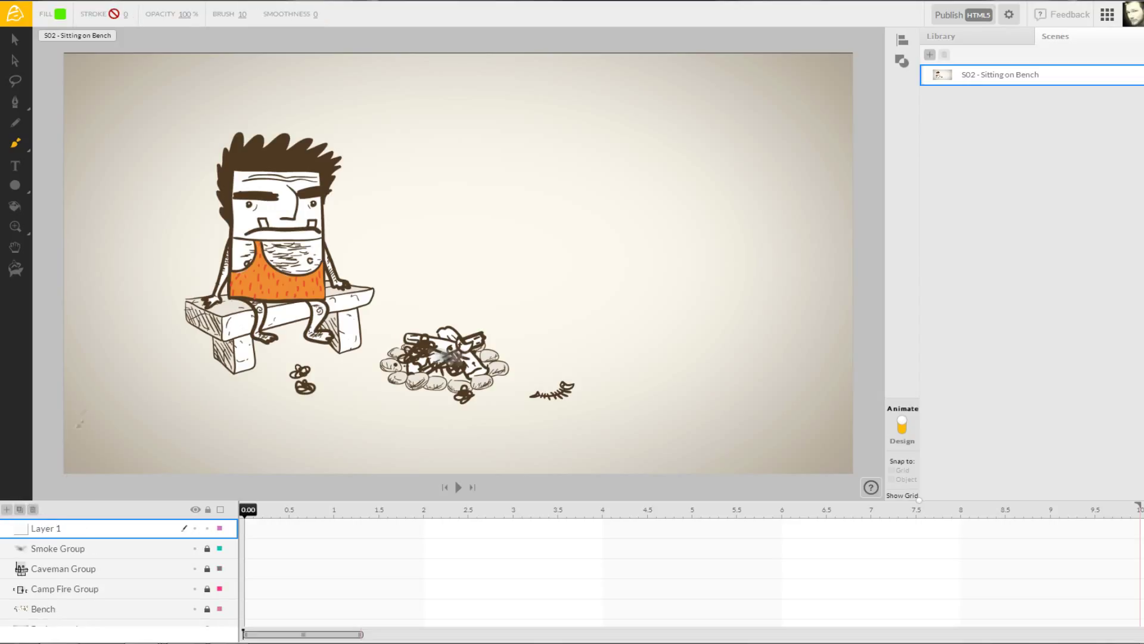
pyautogui.moveTo(430, 135); pyautogui.dragTo(437, 164)
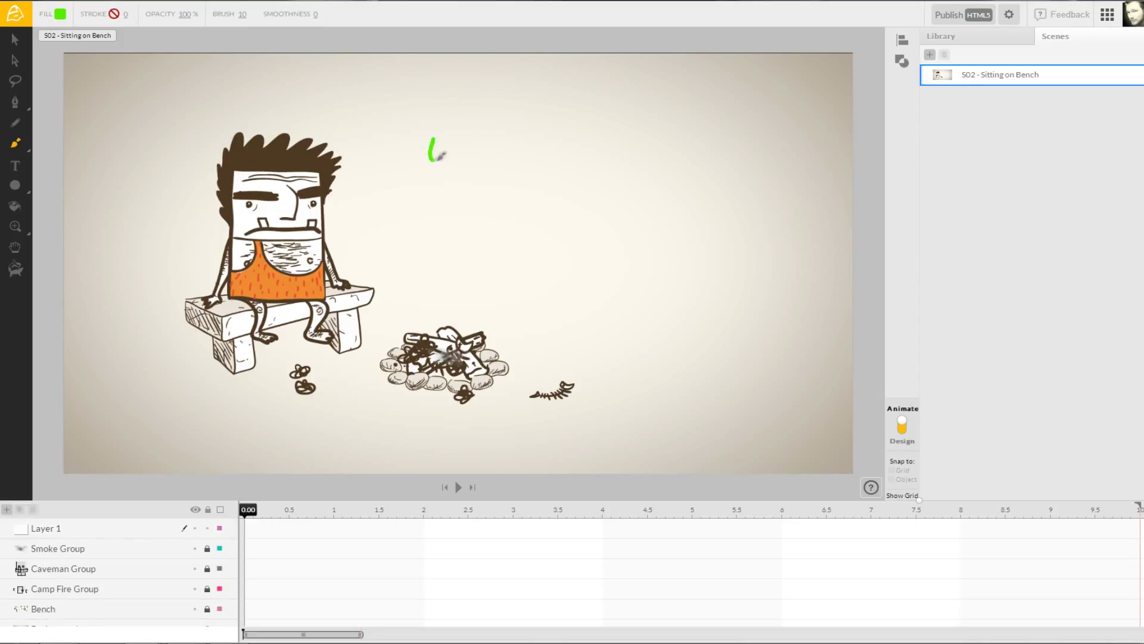
pyautogui.moveTo(431, 154); pyautogui.dragTo(485, 154)
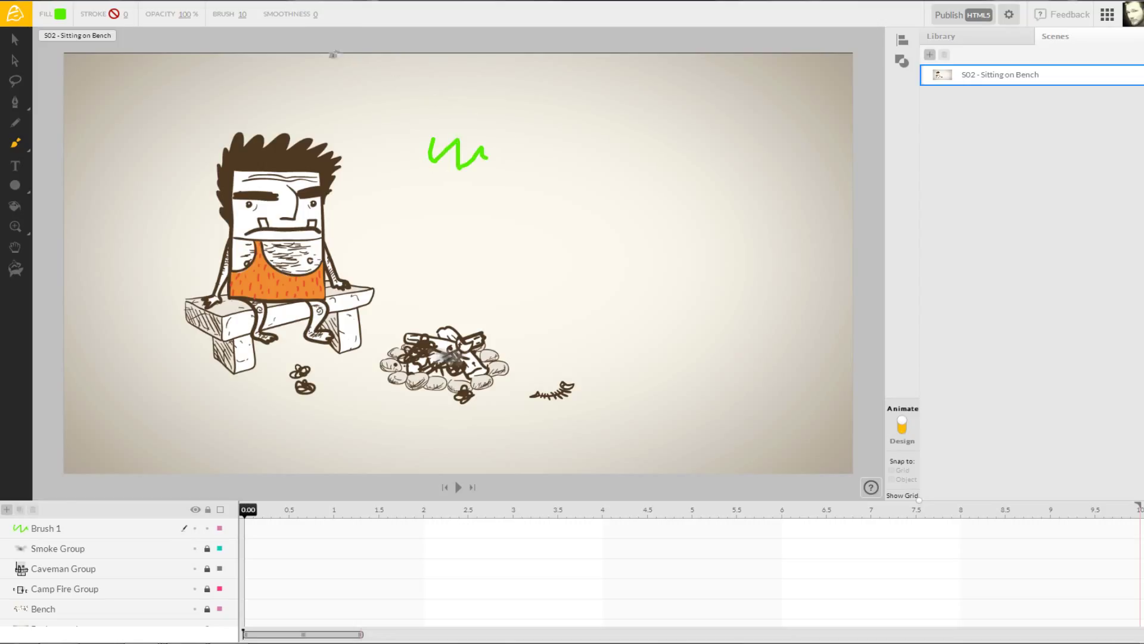
# Step: Thicken the stroke to brush size 50 and raise its smoothness into a solid blob
pyautogui.click(46, 528)
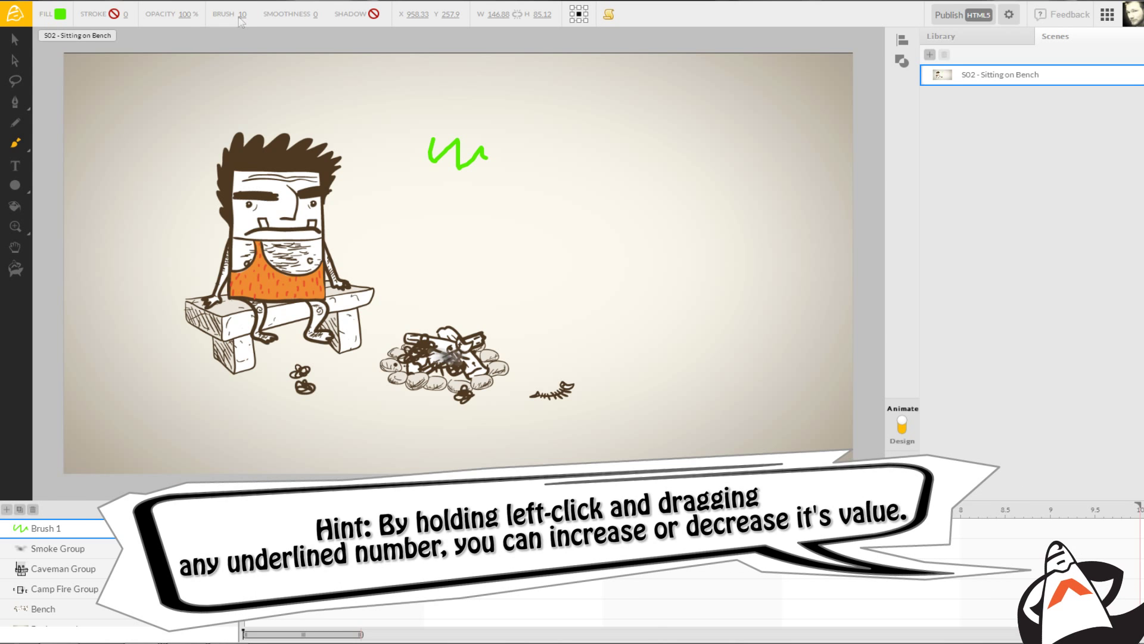
pyautogui.moveTo(241, 14); pyautogui.dragTo(261, 14)
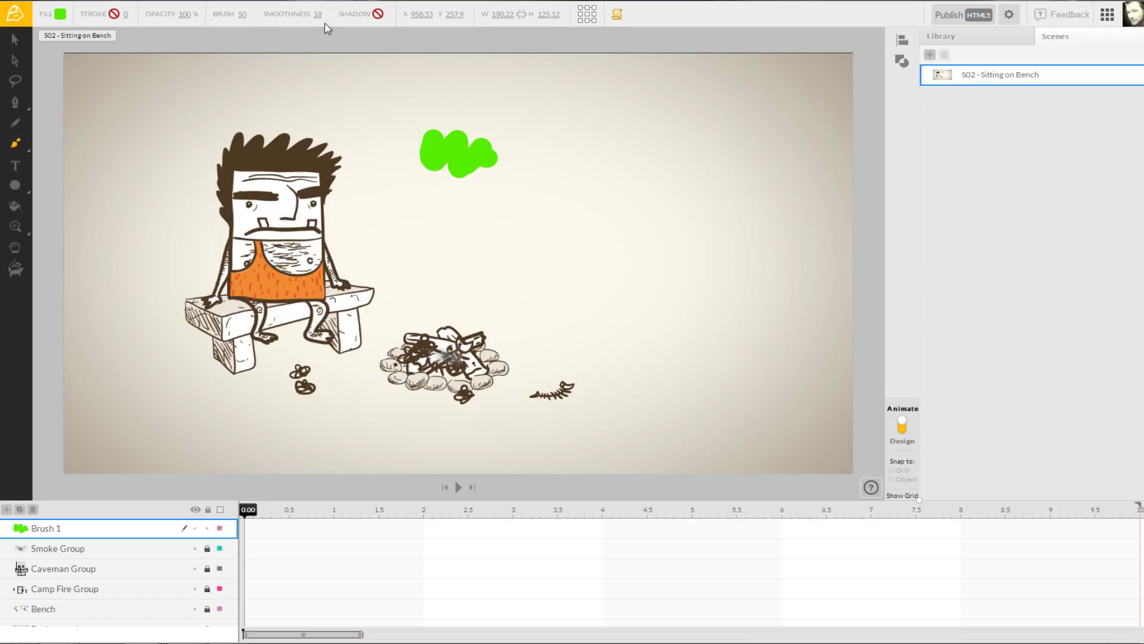
pyautogui.click(317, 13)
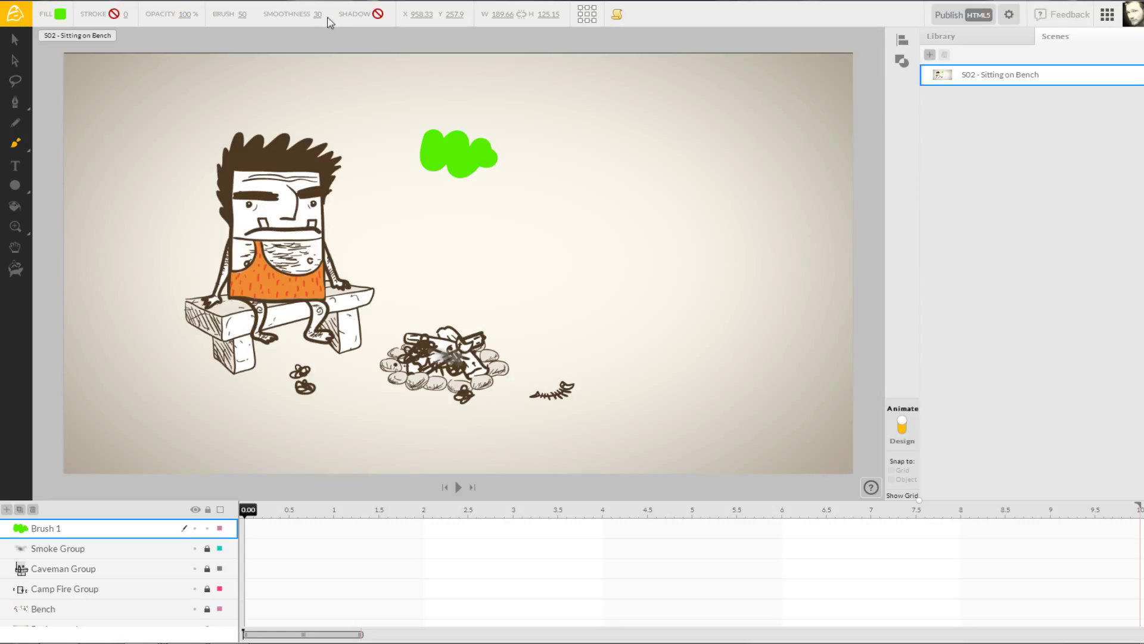
pyautogui.moveTo(326, 23)
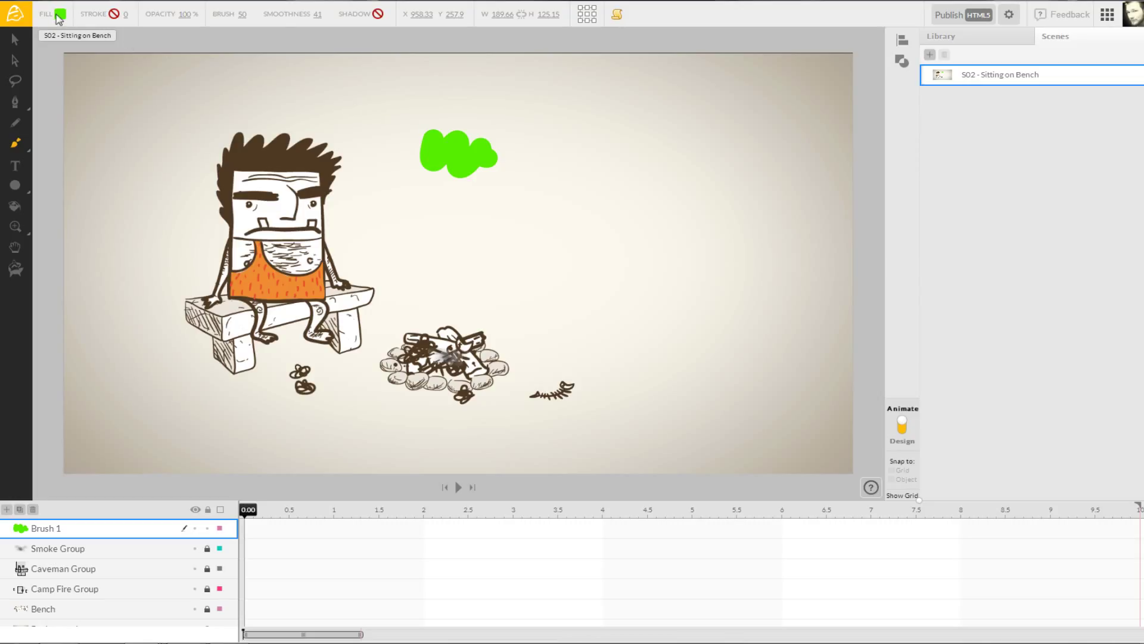
# Step: Bring up the fill colour choices for the green blob to set a grey gradient
pyautogui.click(60, 15)
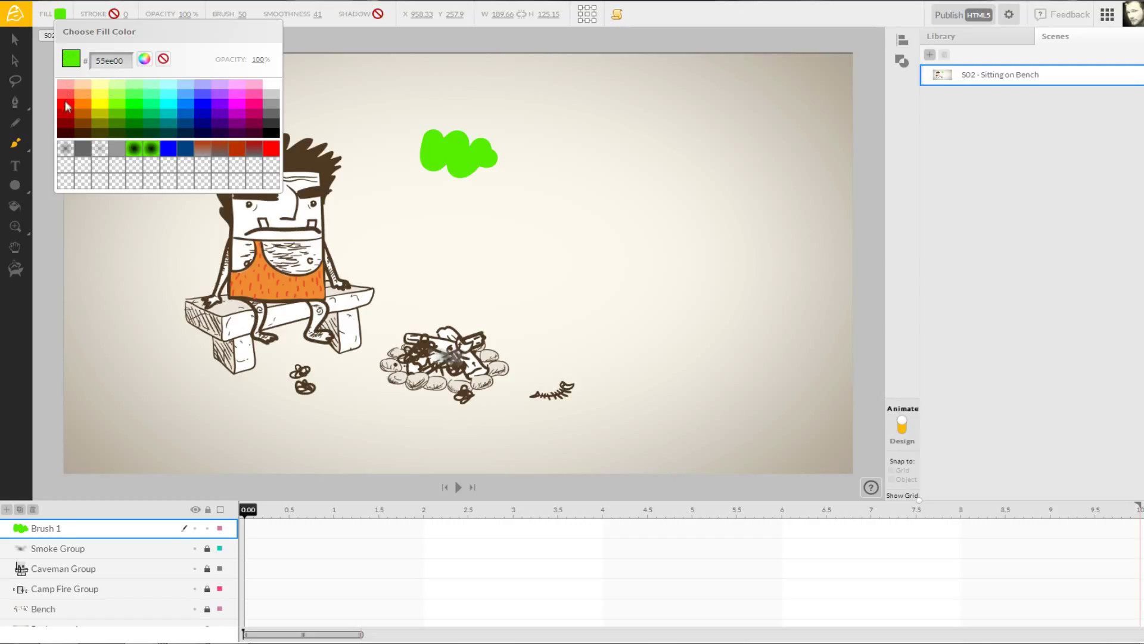
pyautogui.moveTo(66, 113)
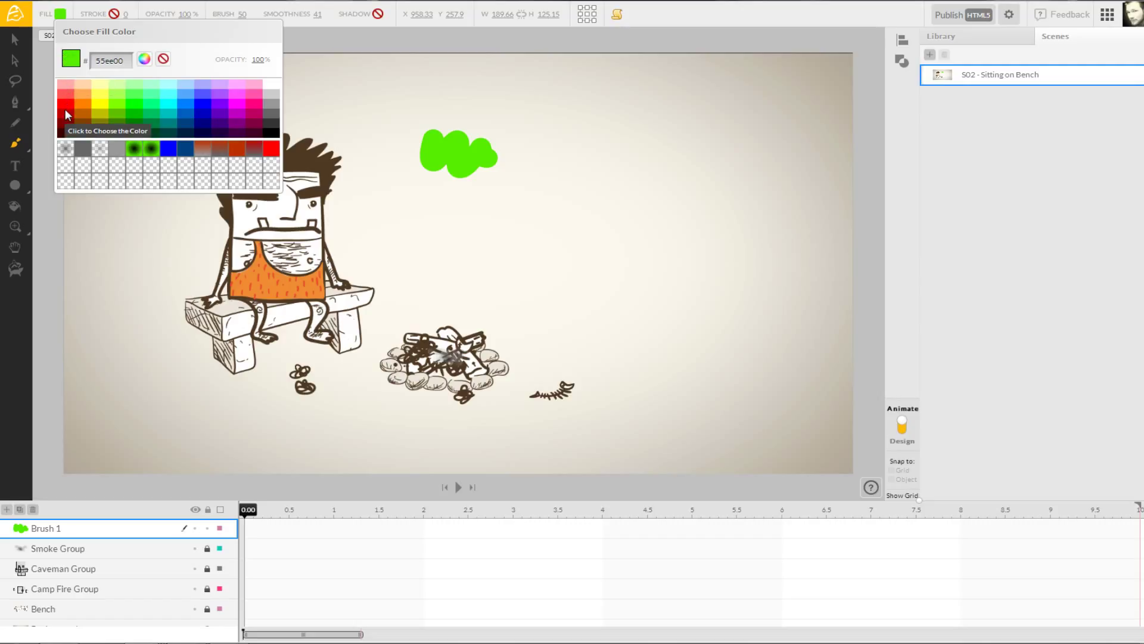
pyautogui.moveTo(69, 155)
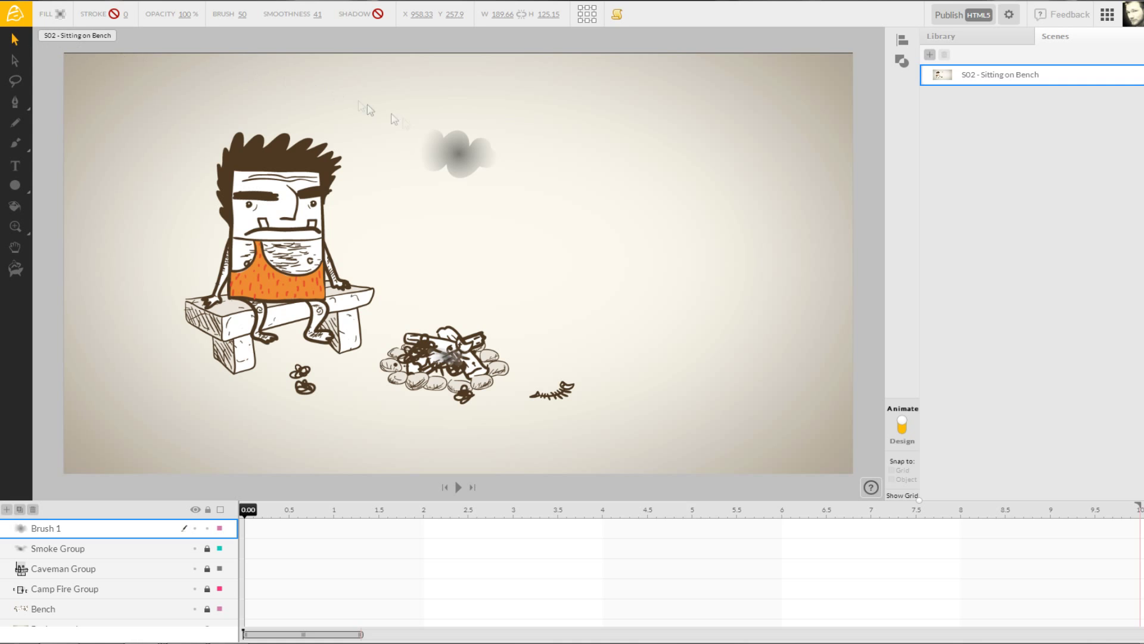
# Step: Place the shrunken cloud over the campfire and rename its layer 'Smoke Cloud 01'
pyautogui.click(443, 362)
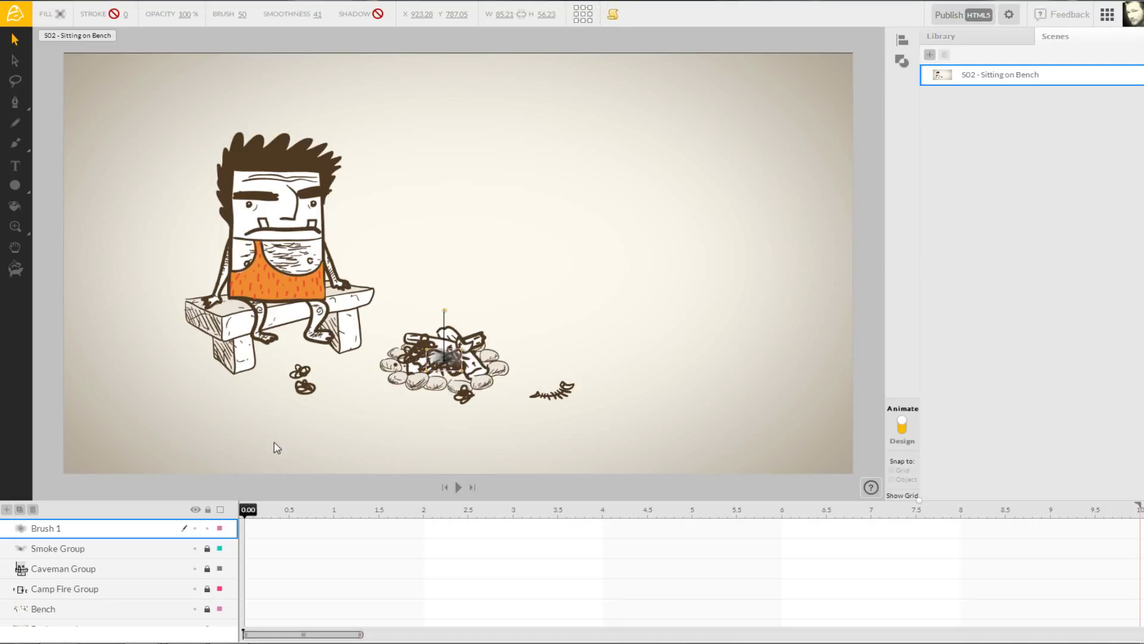
pyautogui.doubleClick(46, 528)
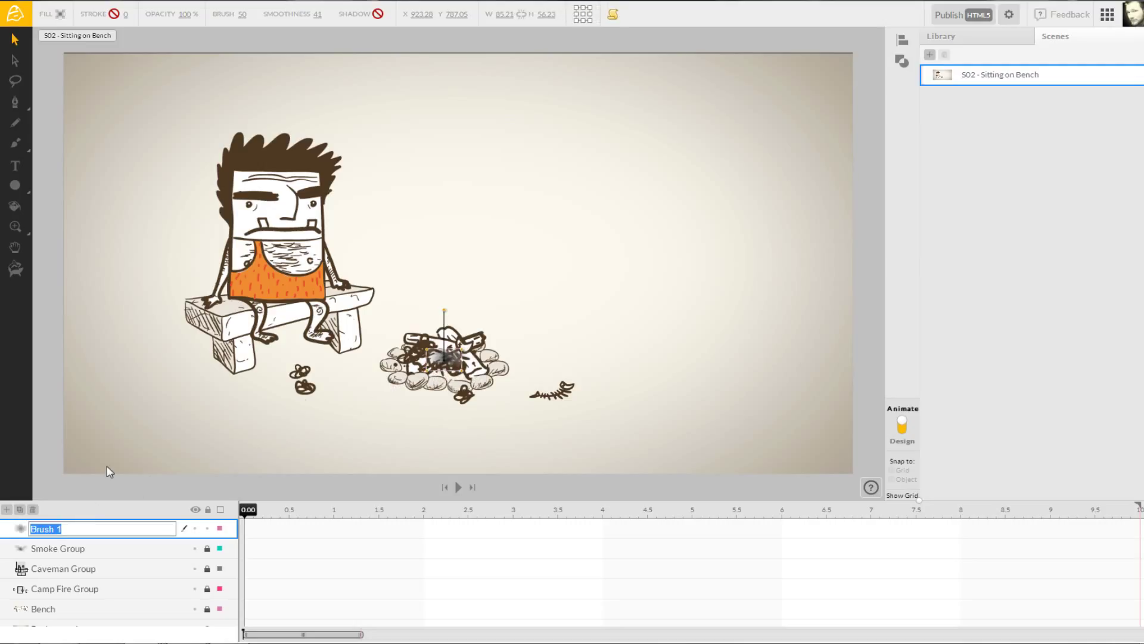
pyautogui.write('Smoke Cloud 01')
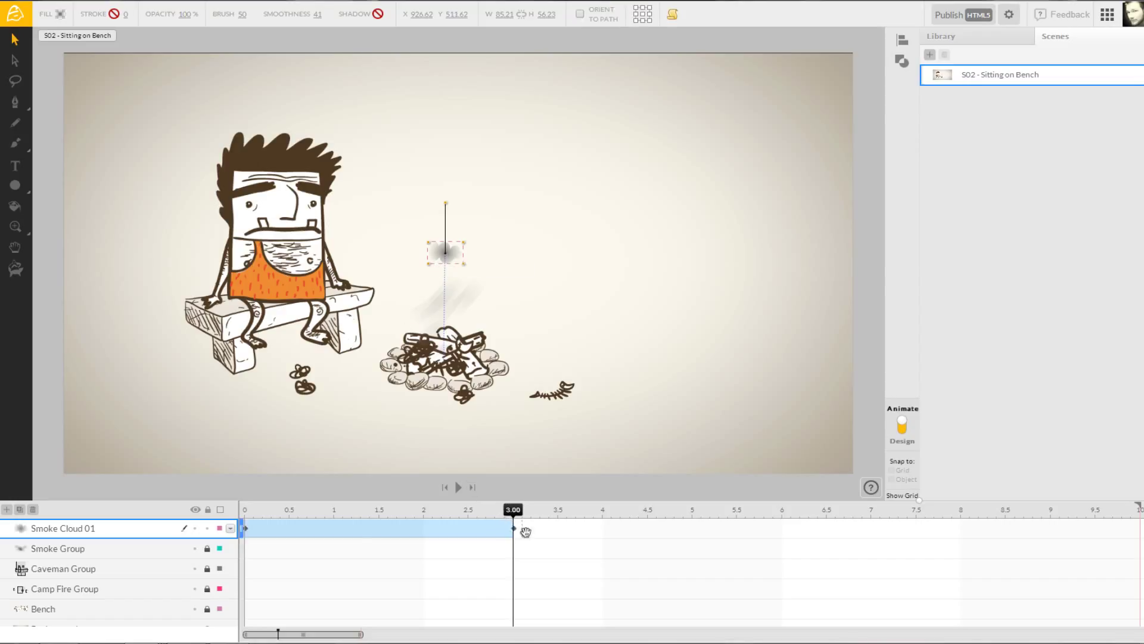
pyautogui.moveTo(528, 541)
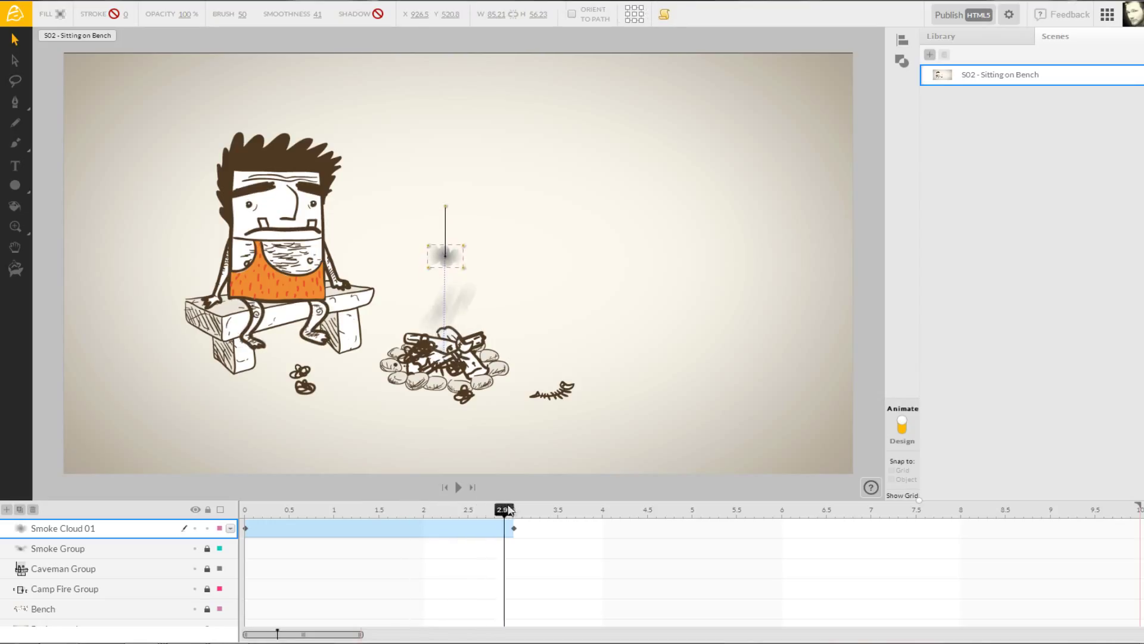
# Step: Jump to an earlier moment of the rise to add an intermediate keyframe
pyautogui.click(317, 509)
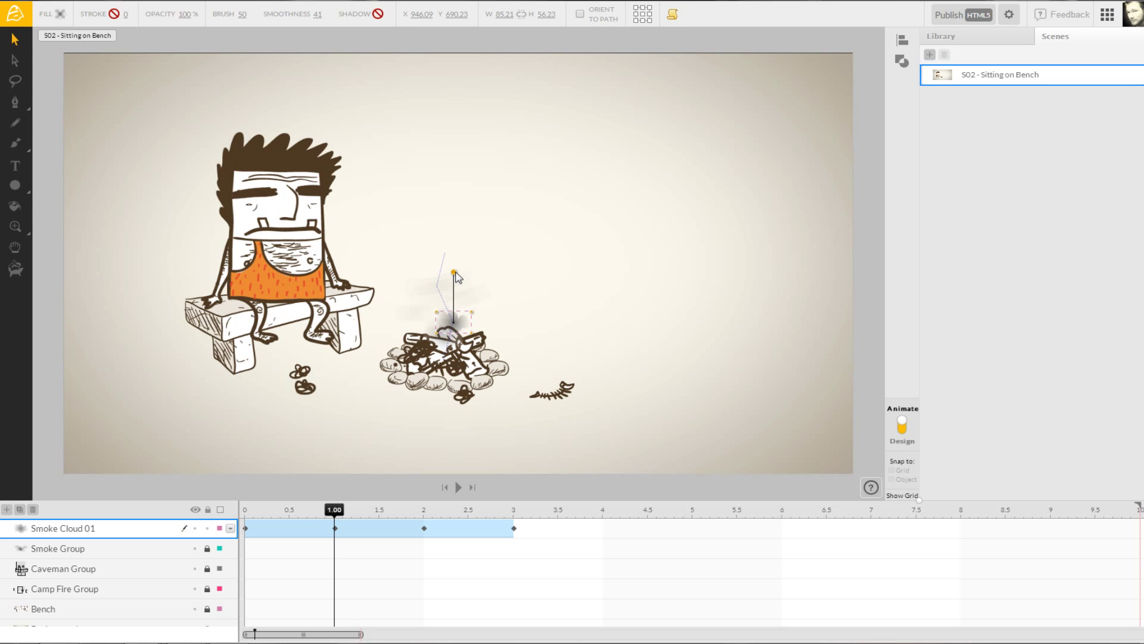
# Step: Rotate the cloud at the 1-second mark and play back the smoke animation
pyautogui.click(423, 508)
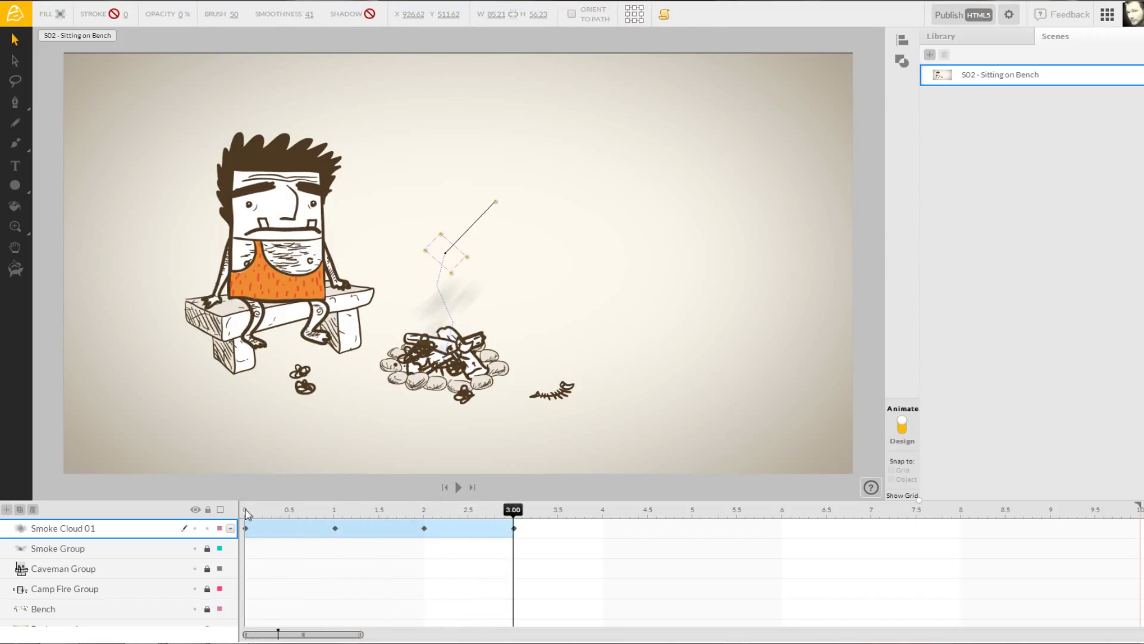
pyautogui.click(457, 486)
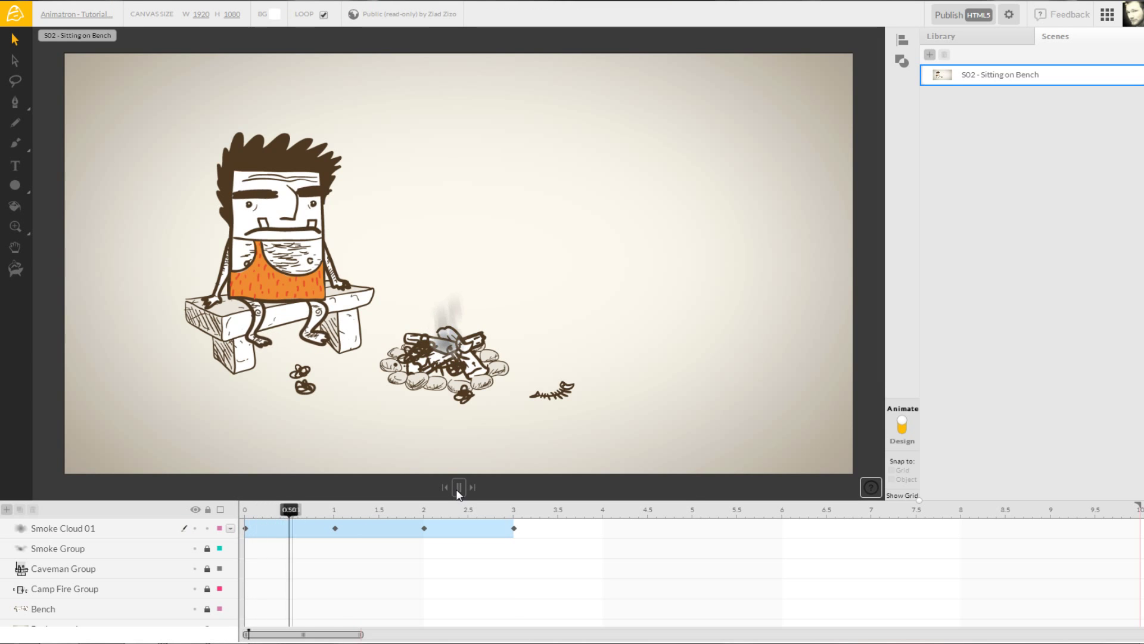